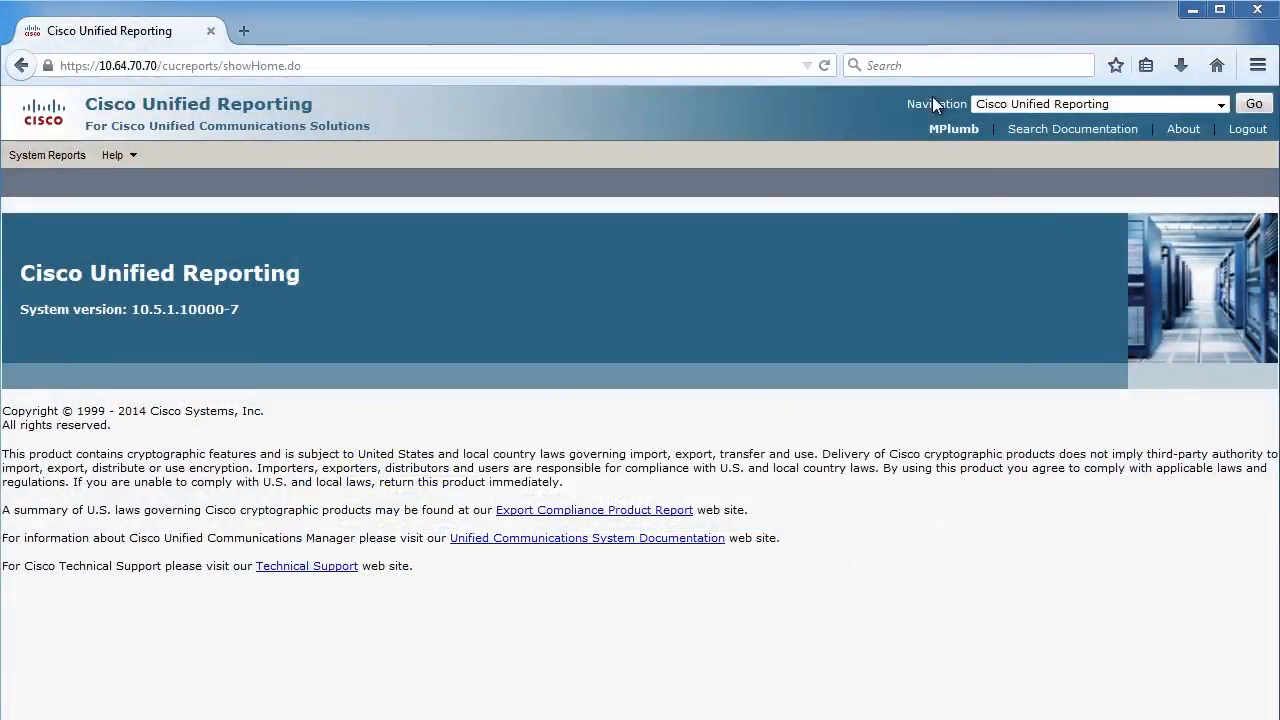
# Open the Unified CM Device Counts Summary page under System Reports
pyautogui.click(1214, 103)
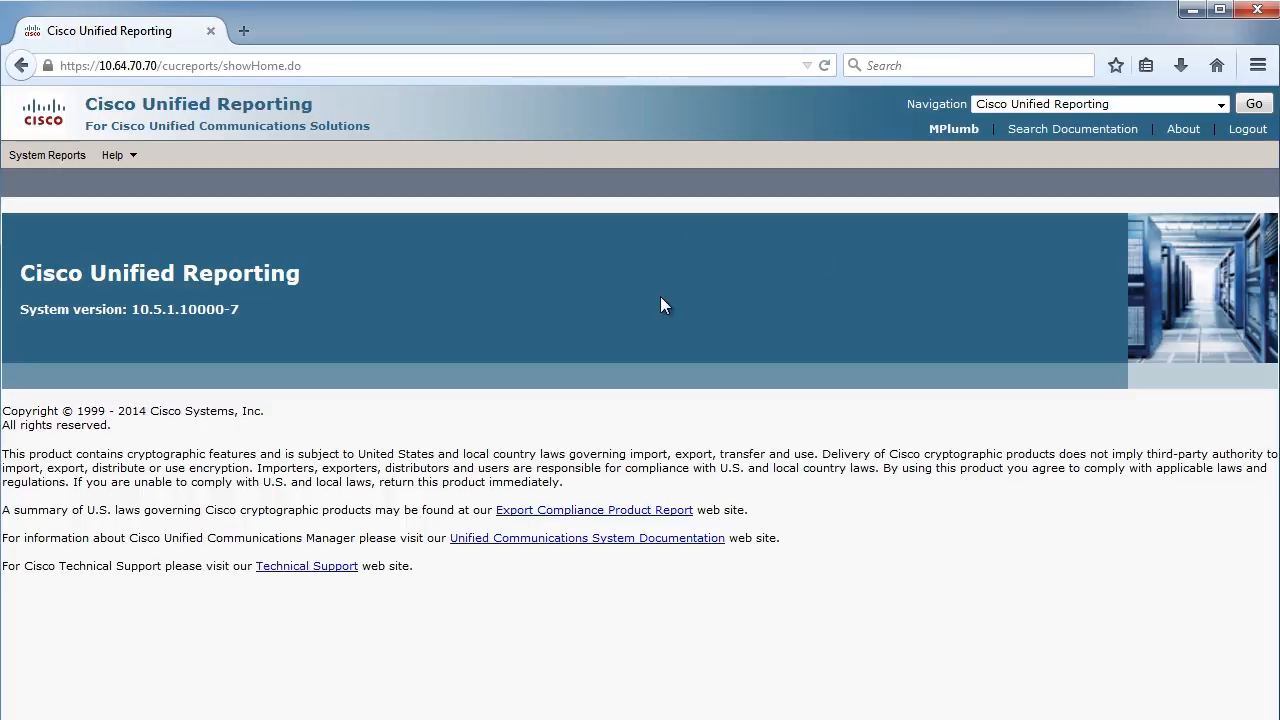
pyautogui.moveTo(265, 280)
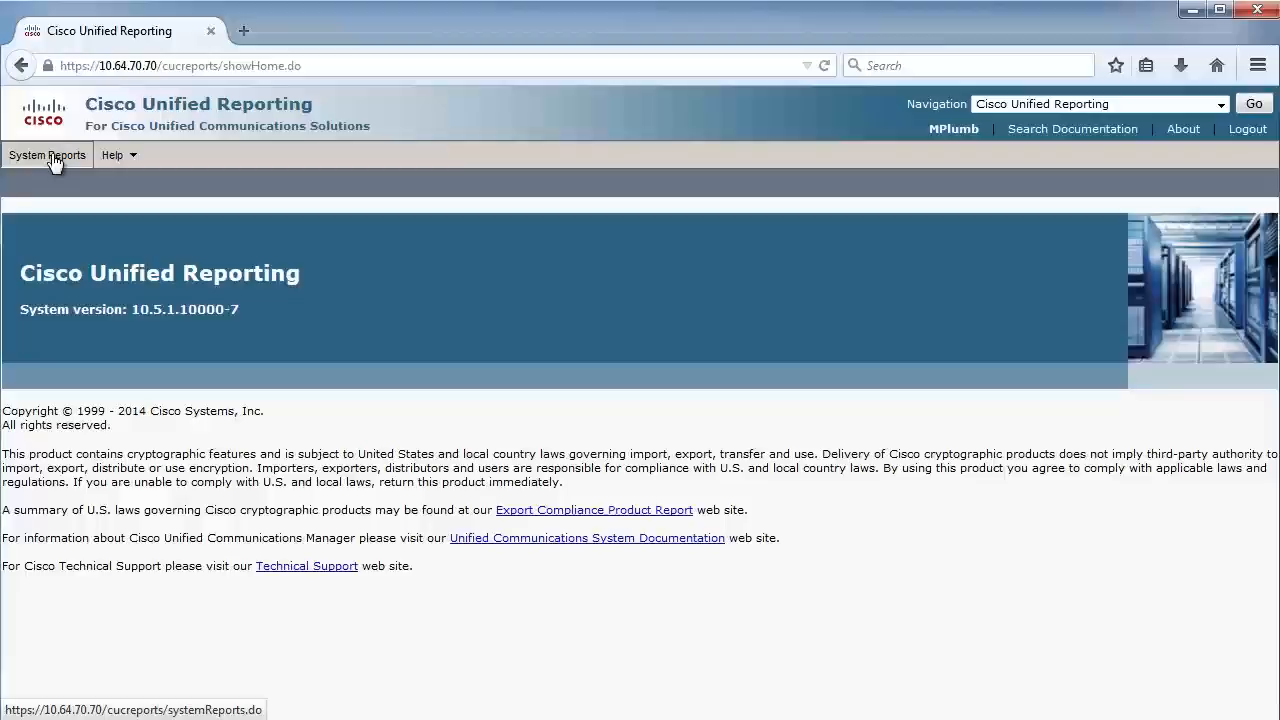
pyautogui.click(47, 155)
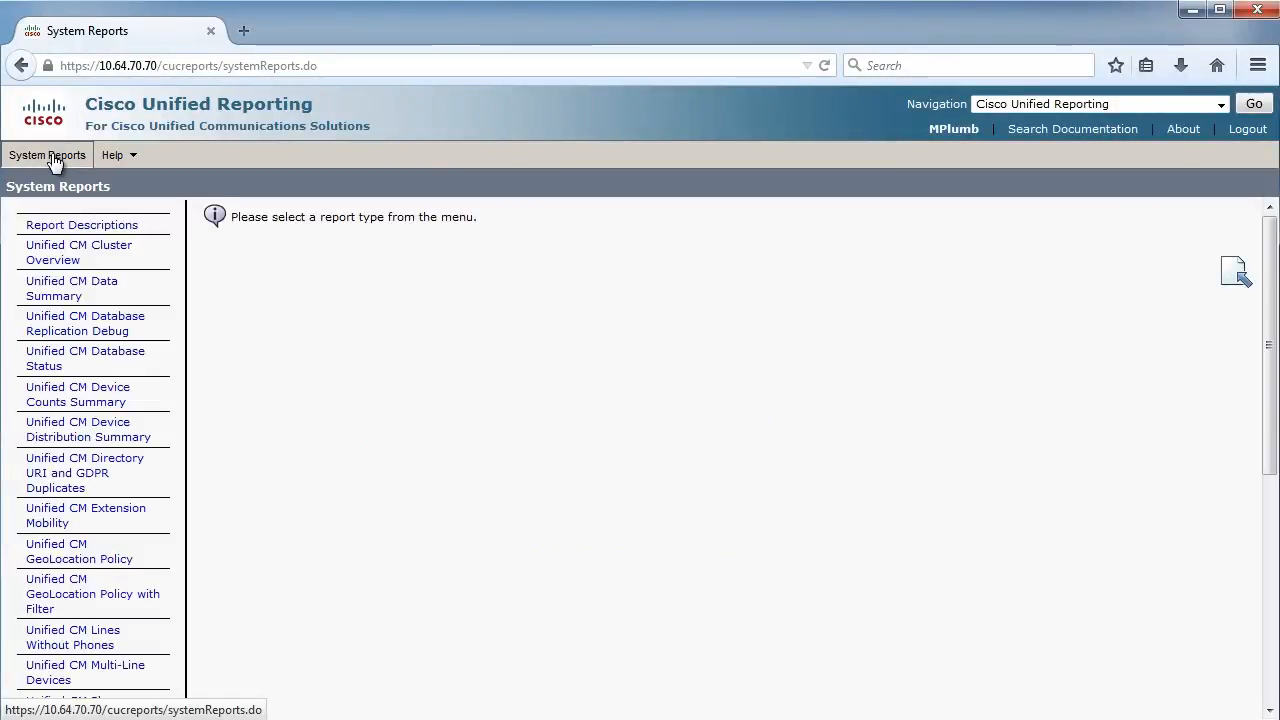
pyautogui.moveTo(70, 272)
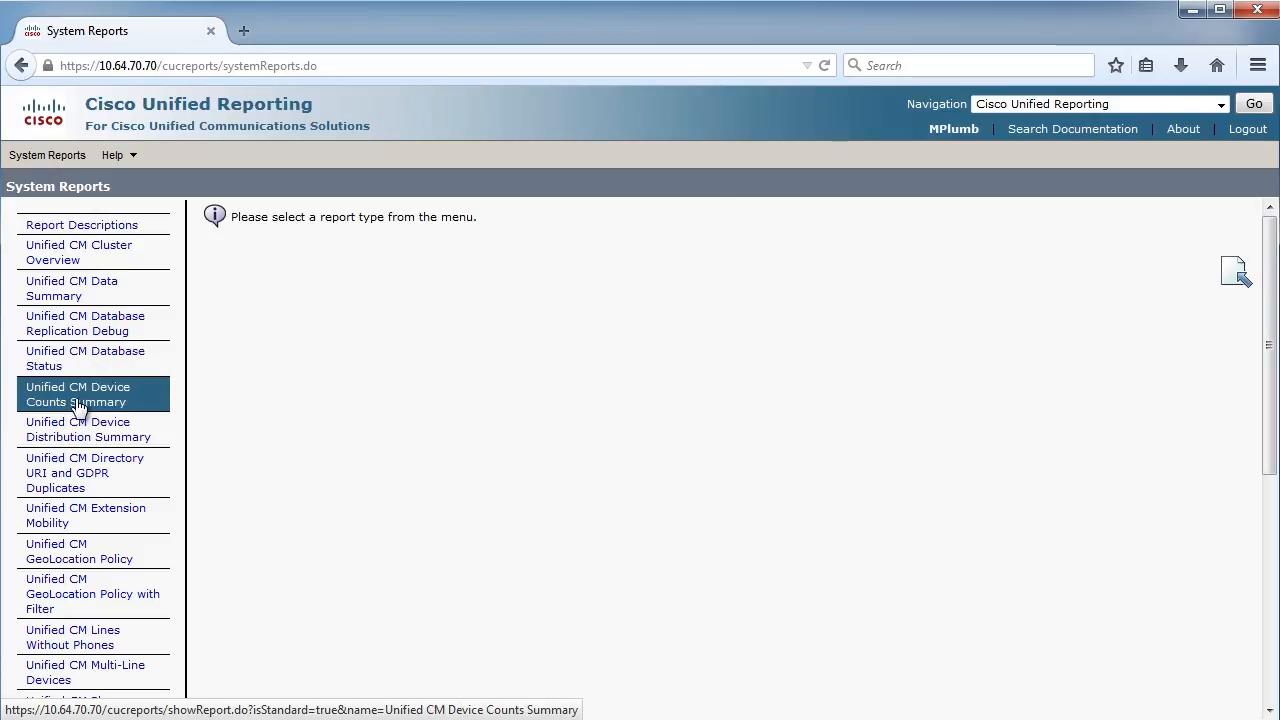
pyautogui.click(78, 394)
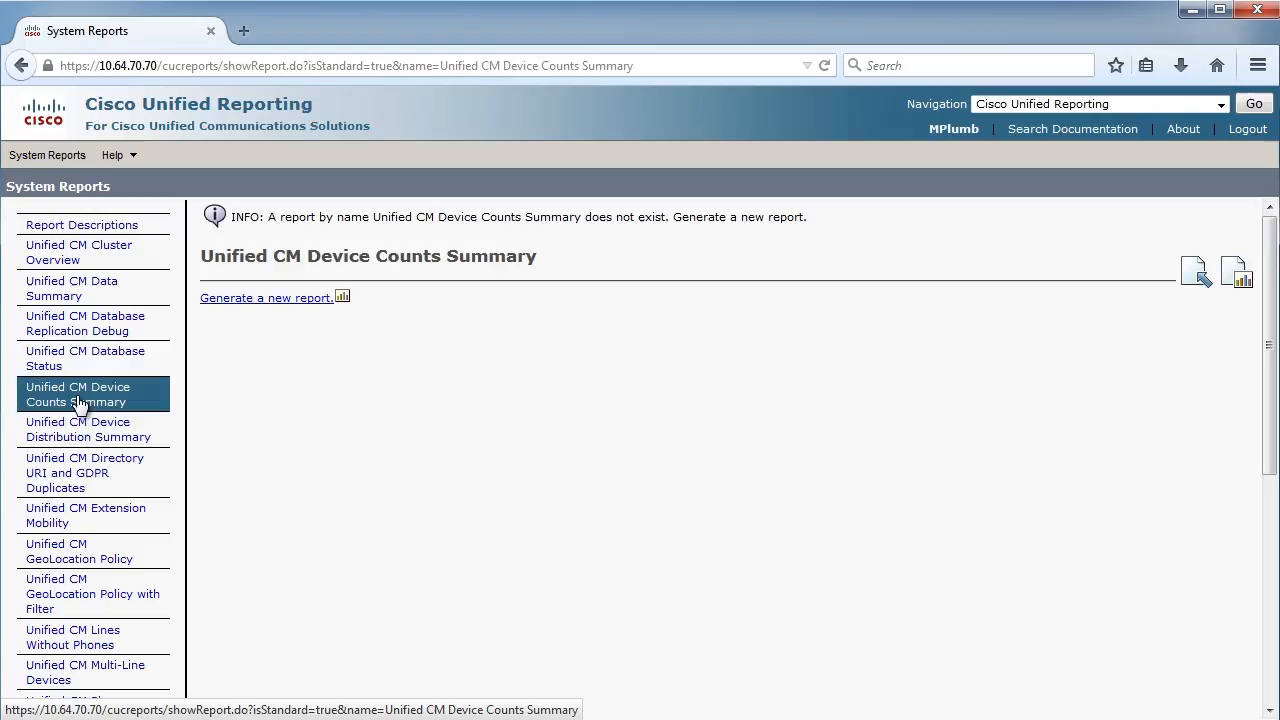
# Generate the Device Counts Summary report and scroll through the device counts by model
pyautogui.click(266, 297)
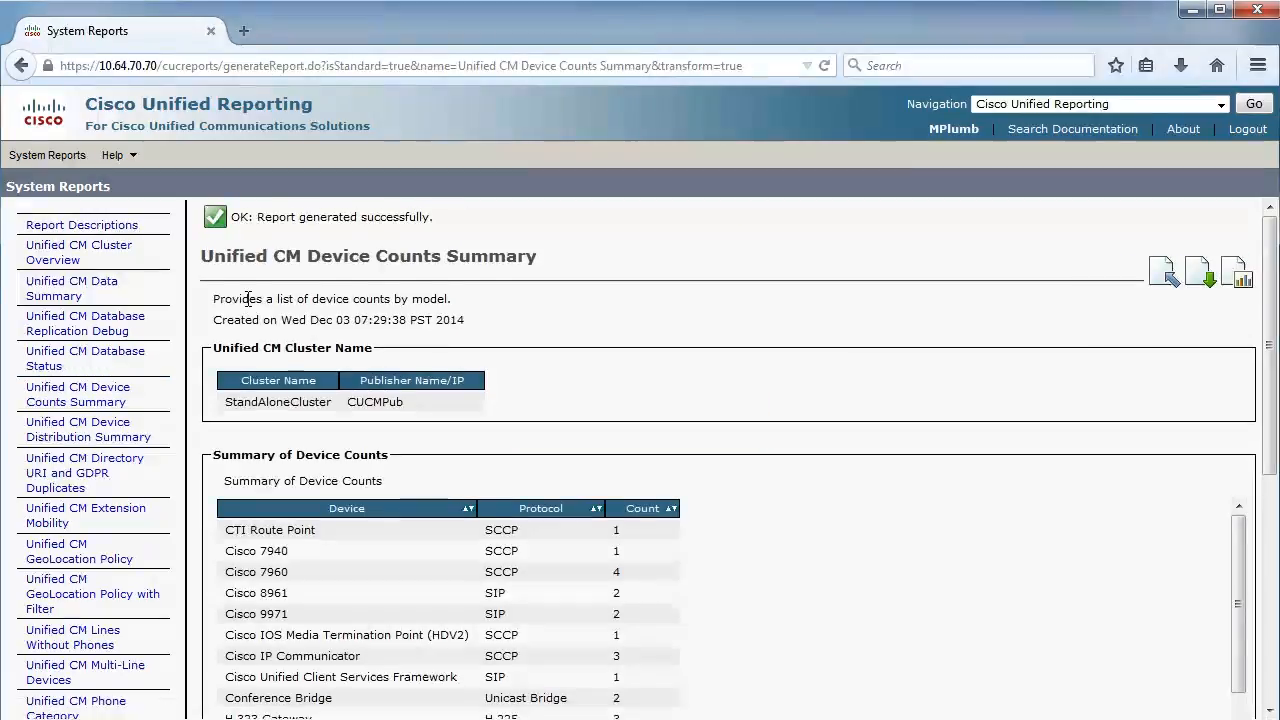
pyautogui.scroll(-3)
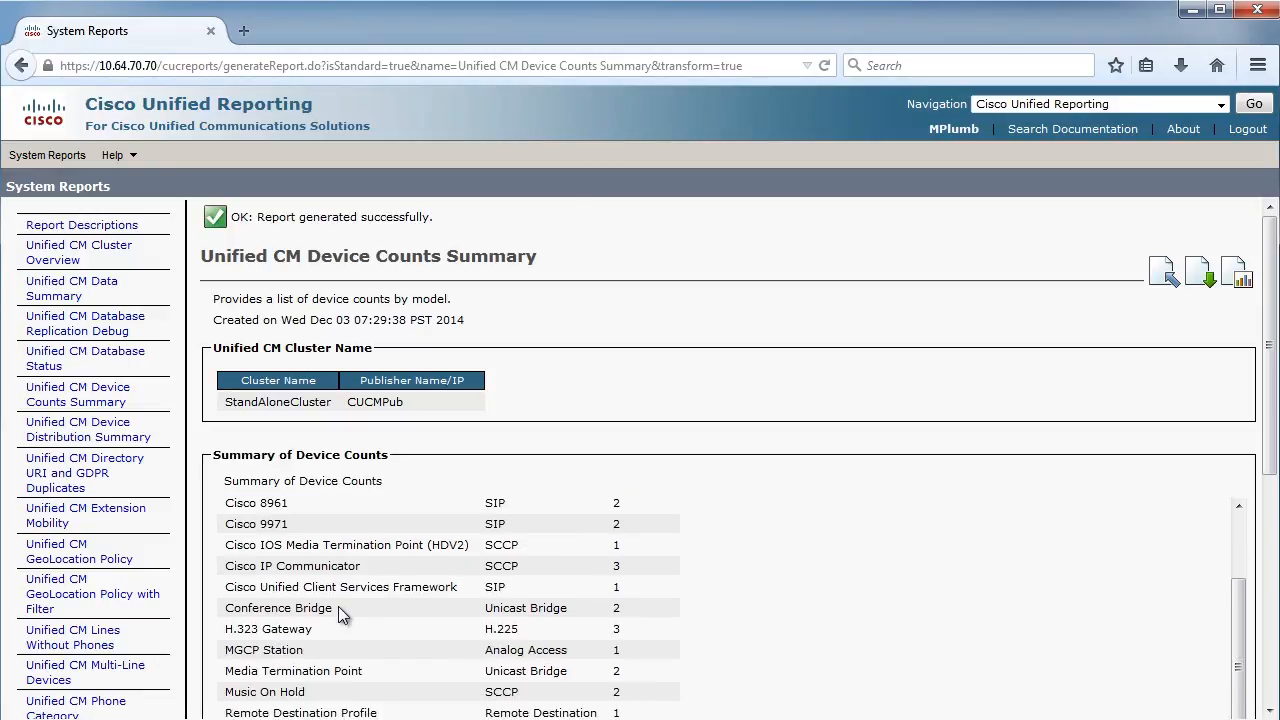
pyautogui.moveTo(323, 654)
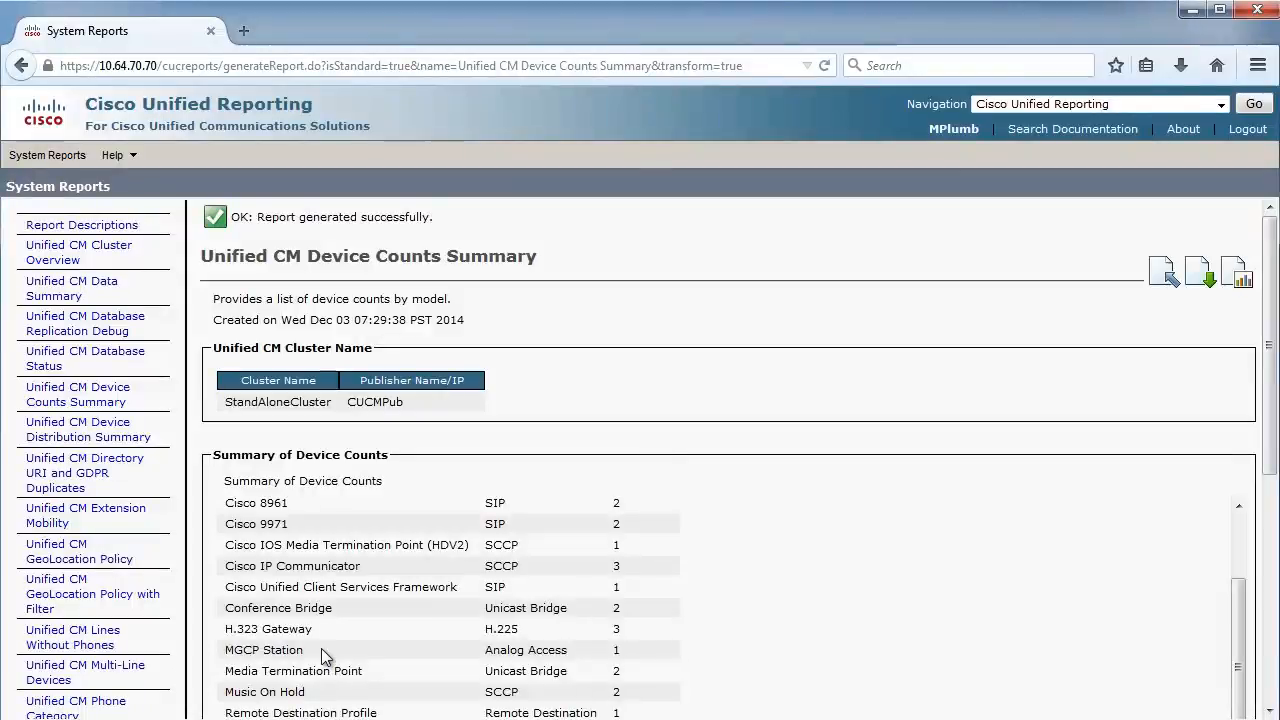
pyautogui.moveTo(225, 668)
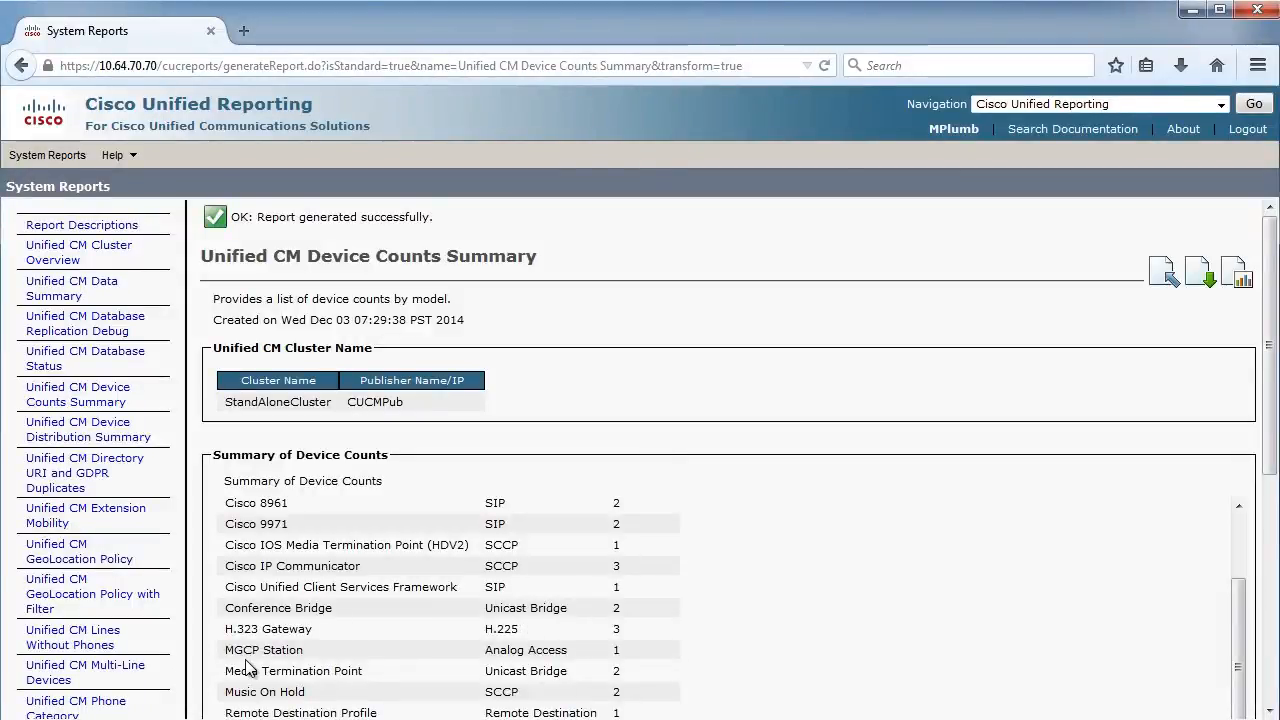
pyautogui.moveTo(393, 635)
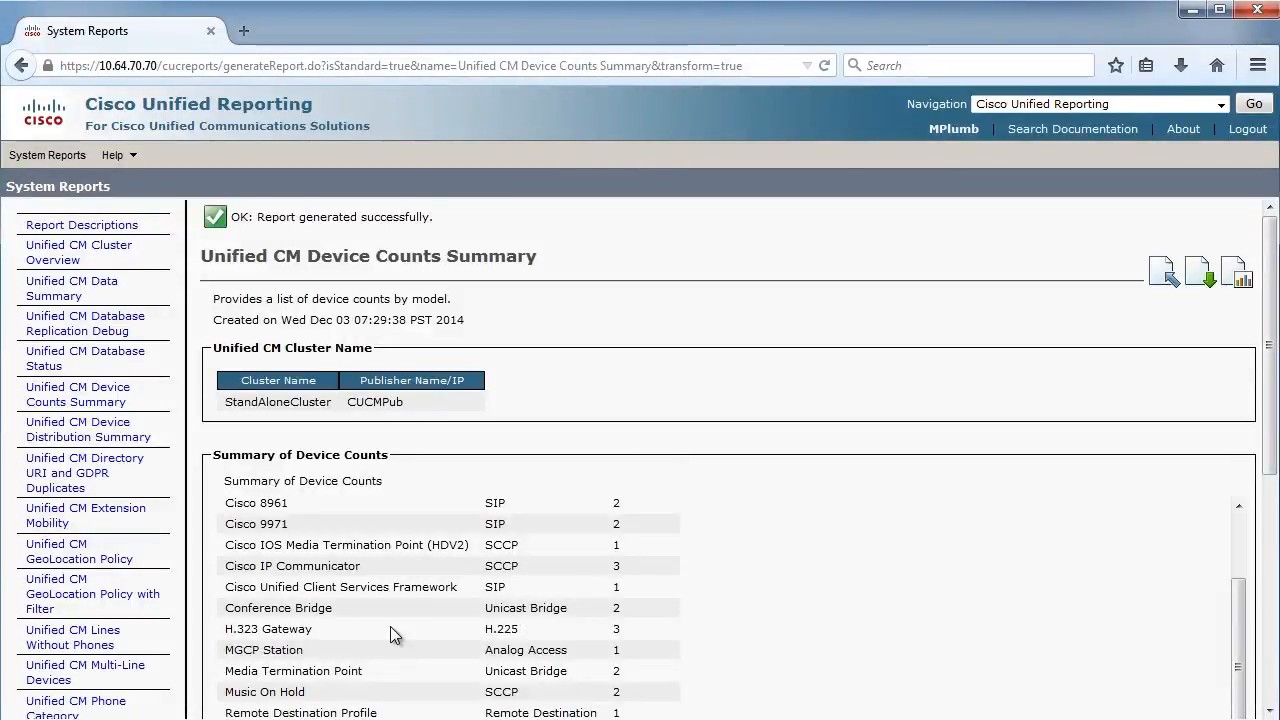
pyautogui.scroll(-3)
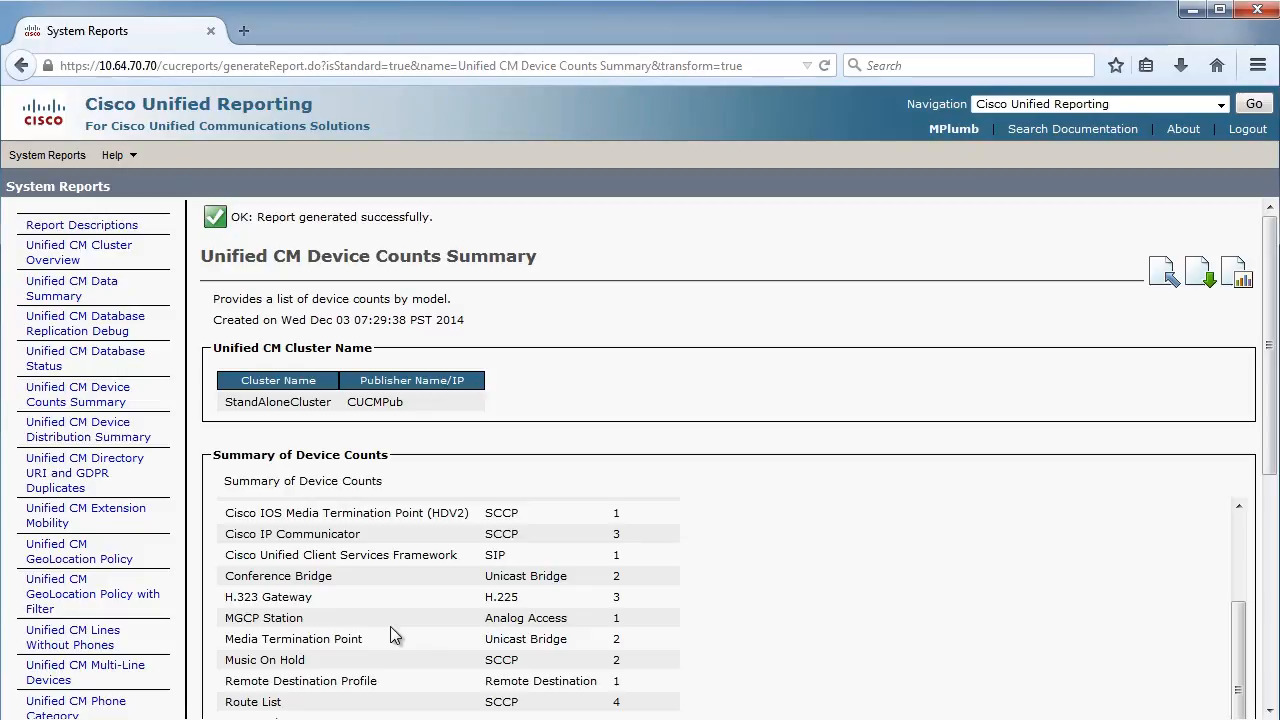
pyautogui.scroll(-3)
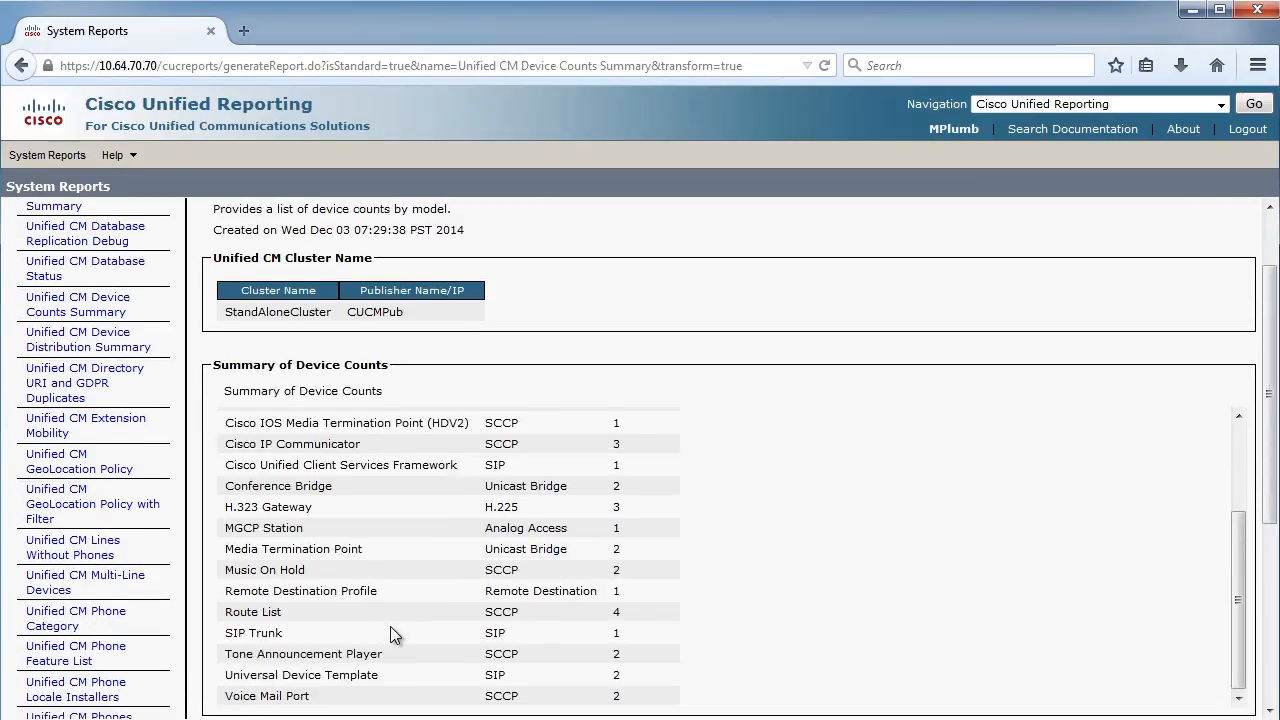
pyautogui.scroll(-3)
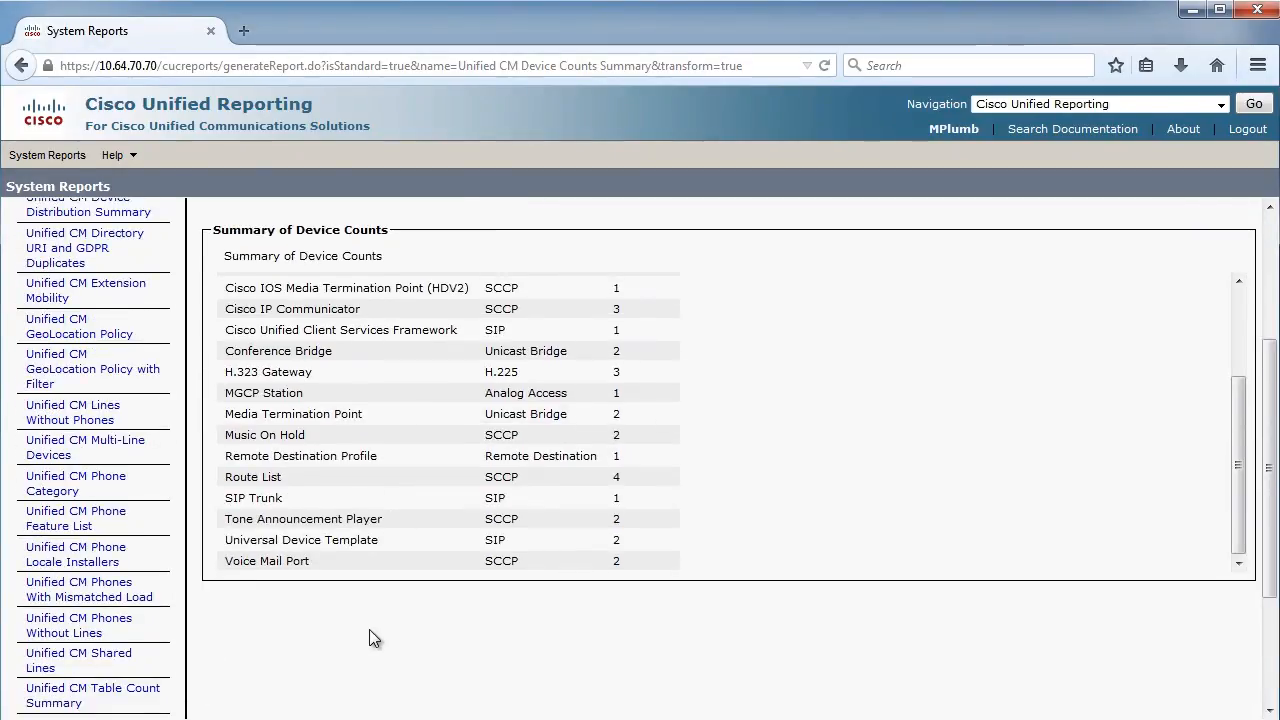
pyautogui.moveTo(78, 625)
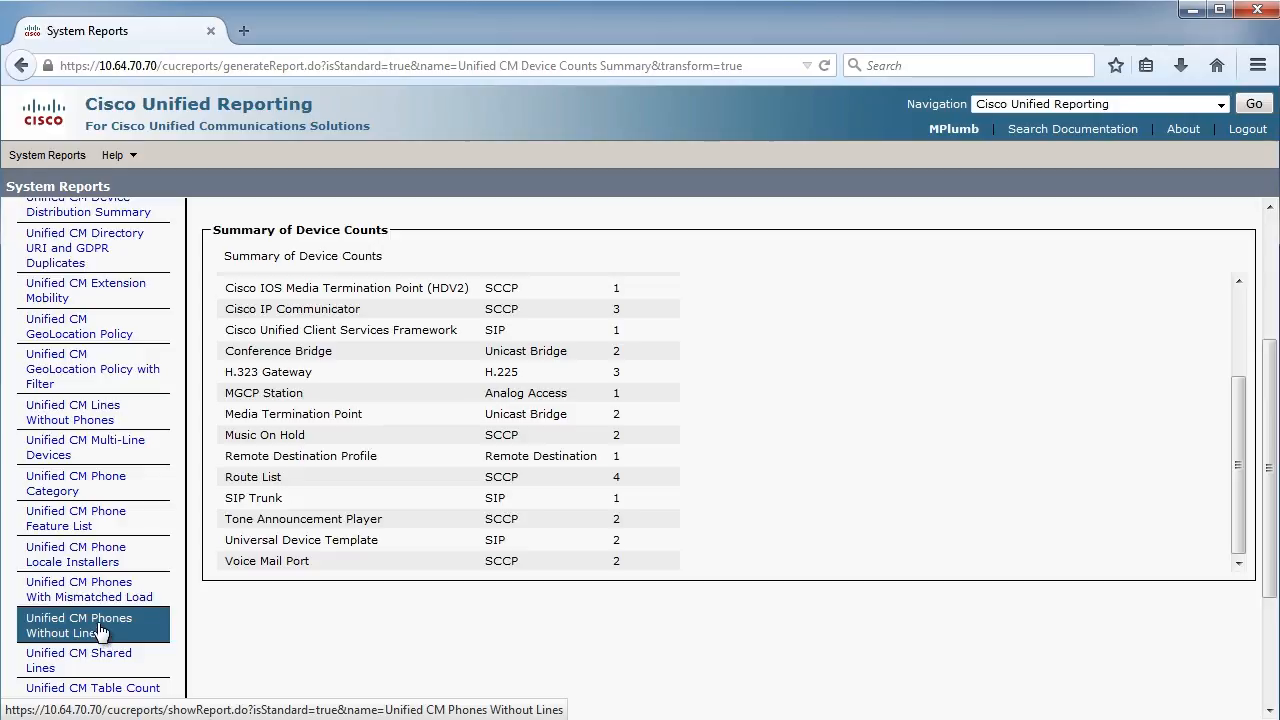
# Generate the Unified CM Shared Lines report and select shared directory number 1000
pyautogui.click(78, 660)
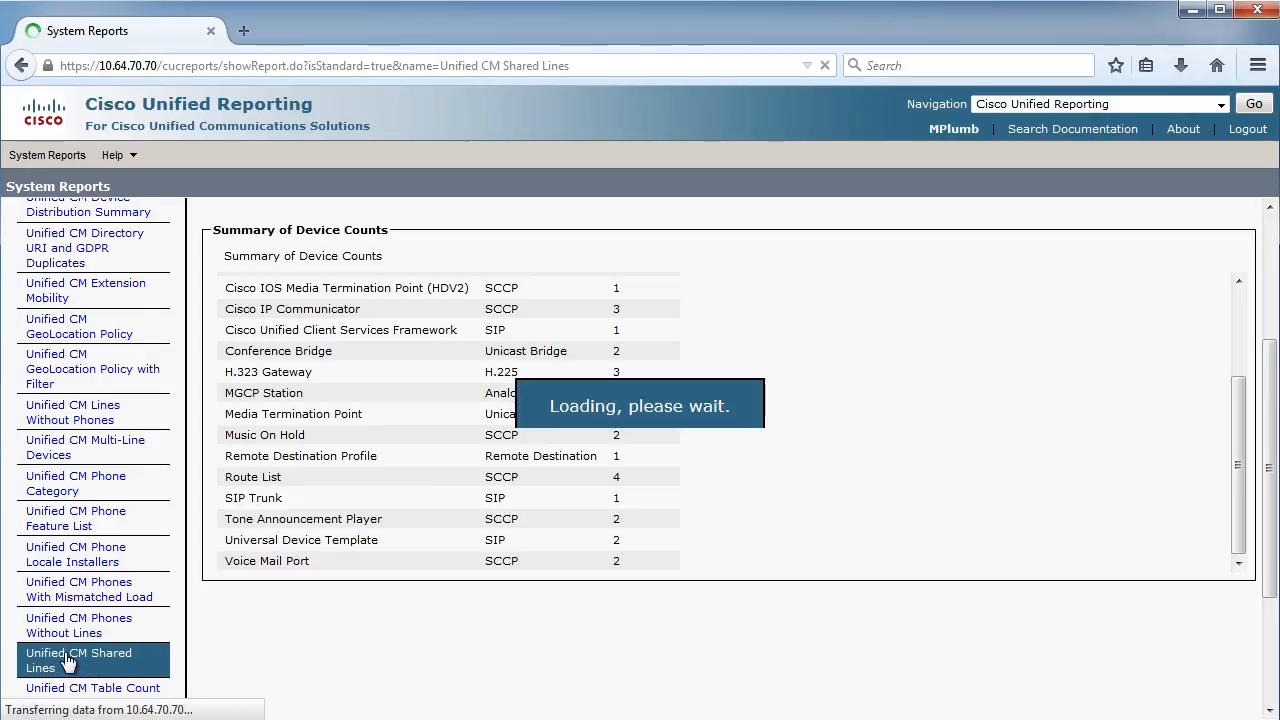
pyautogui.click(78, 654)
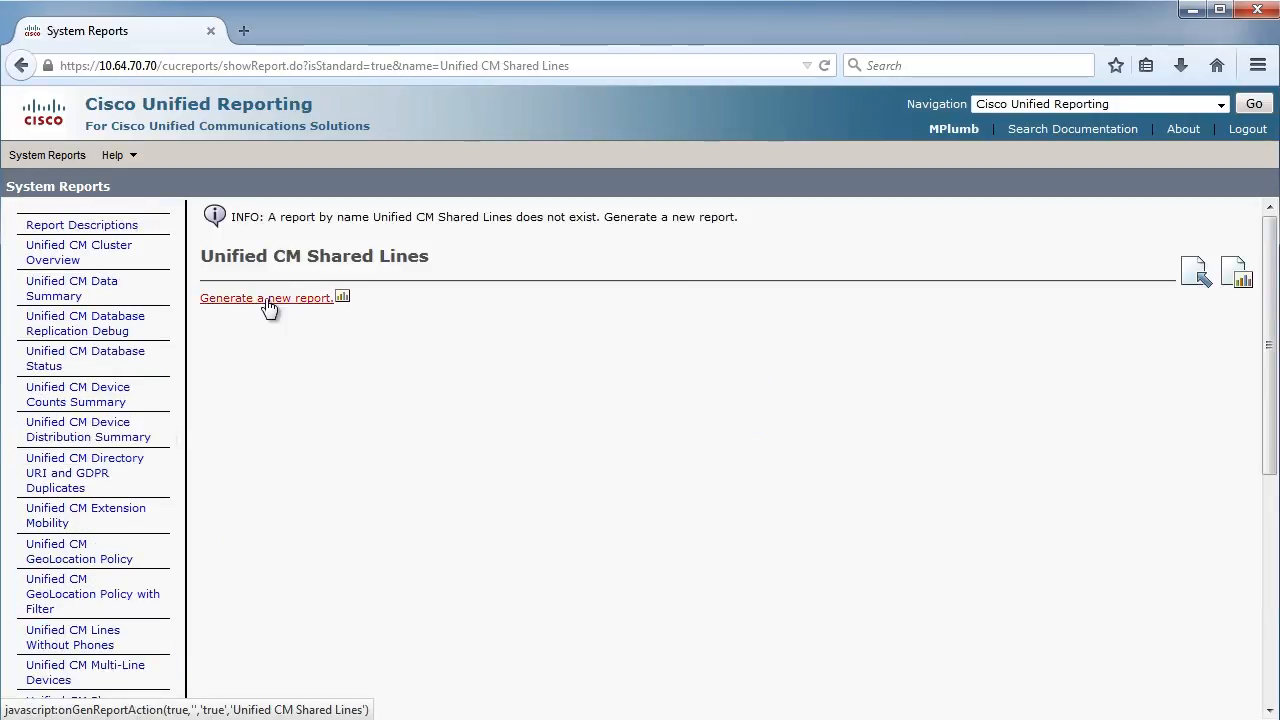
pyautogui.click(266, 297)
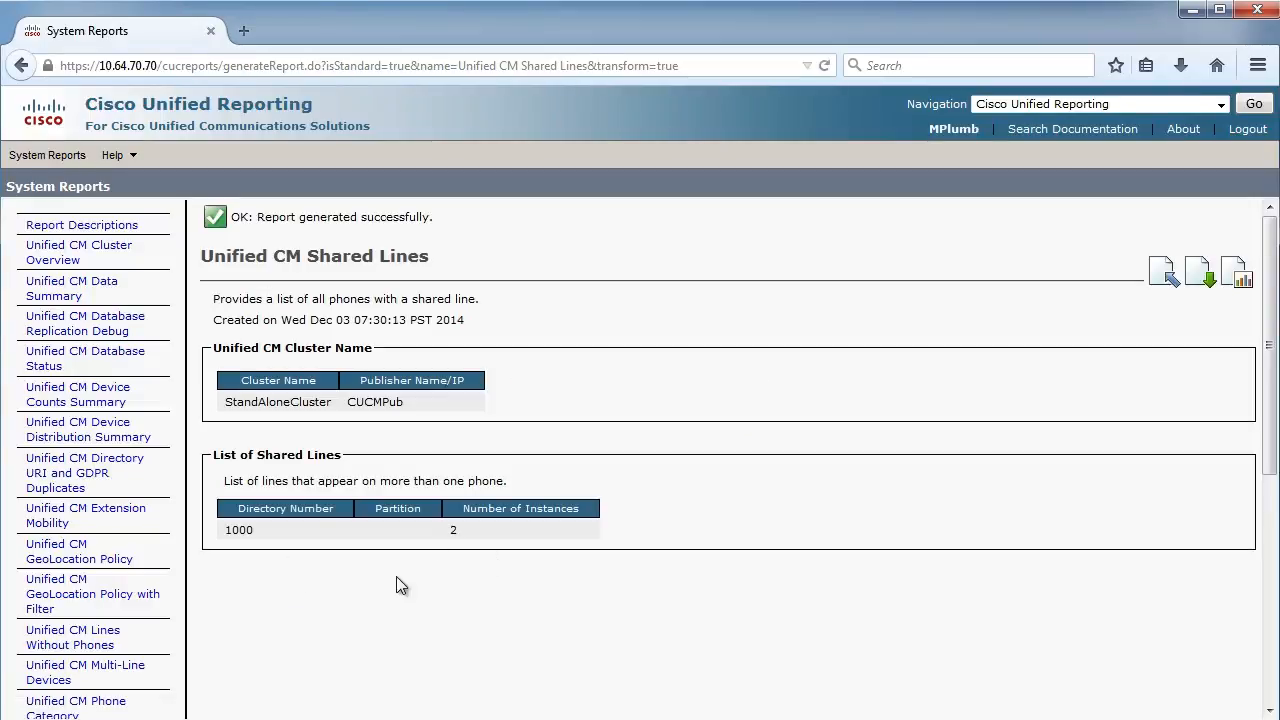
pyautogui.moveTo(415, 535)
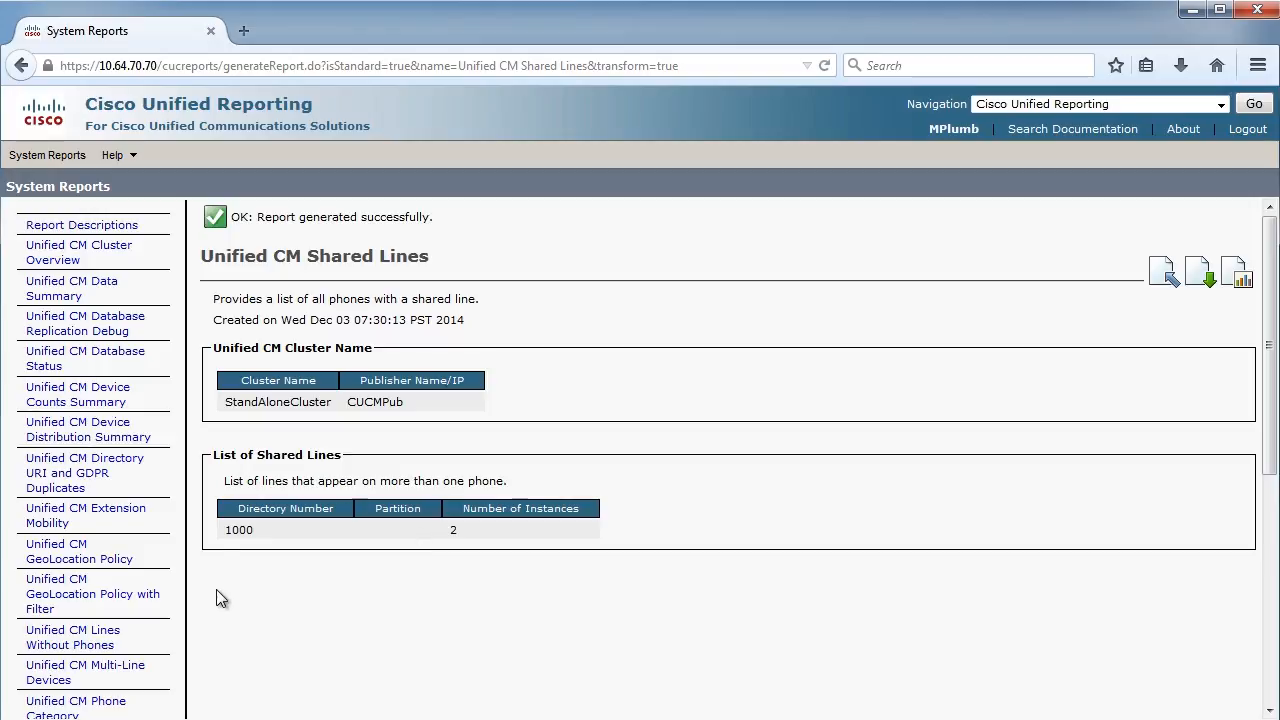
pyautogui.doubleClick(237, 529)
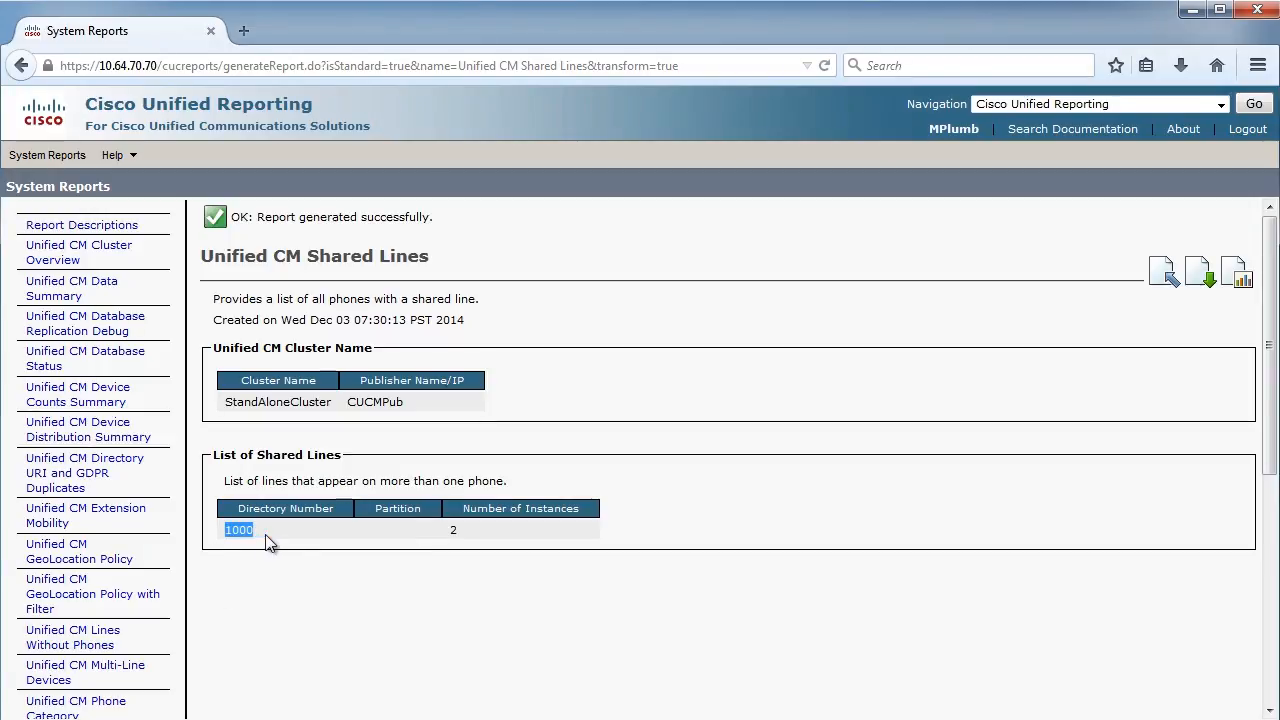